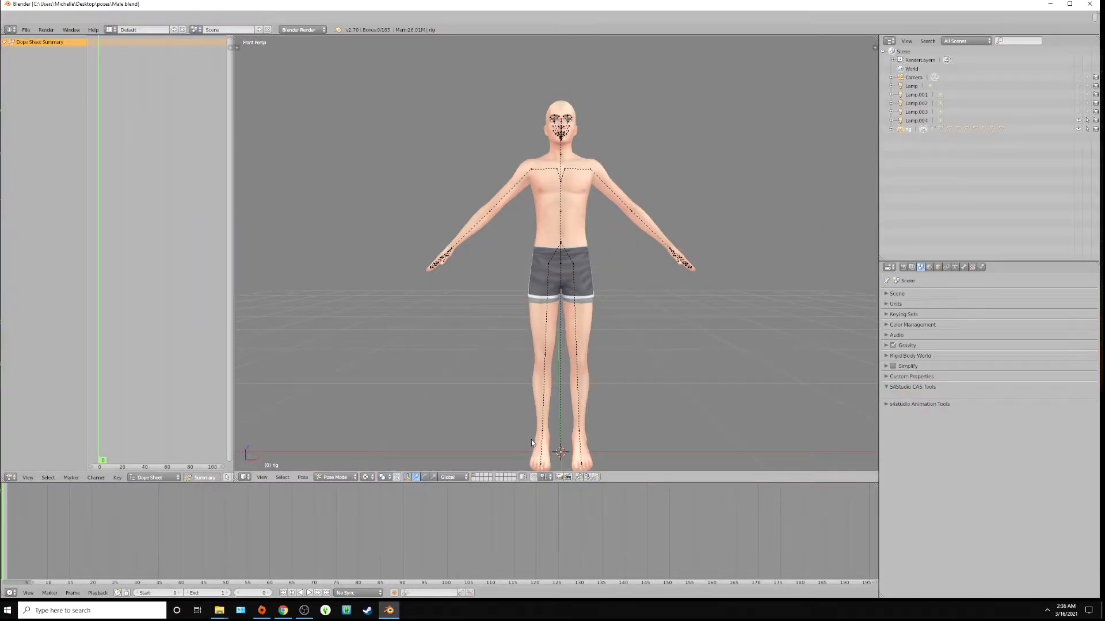
mouse_move(545, 435)
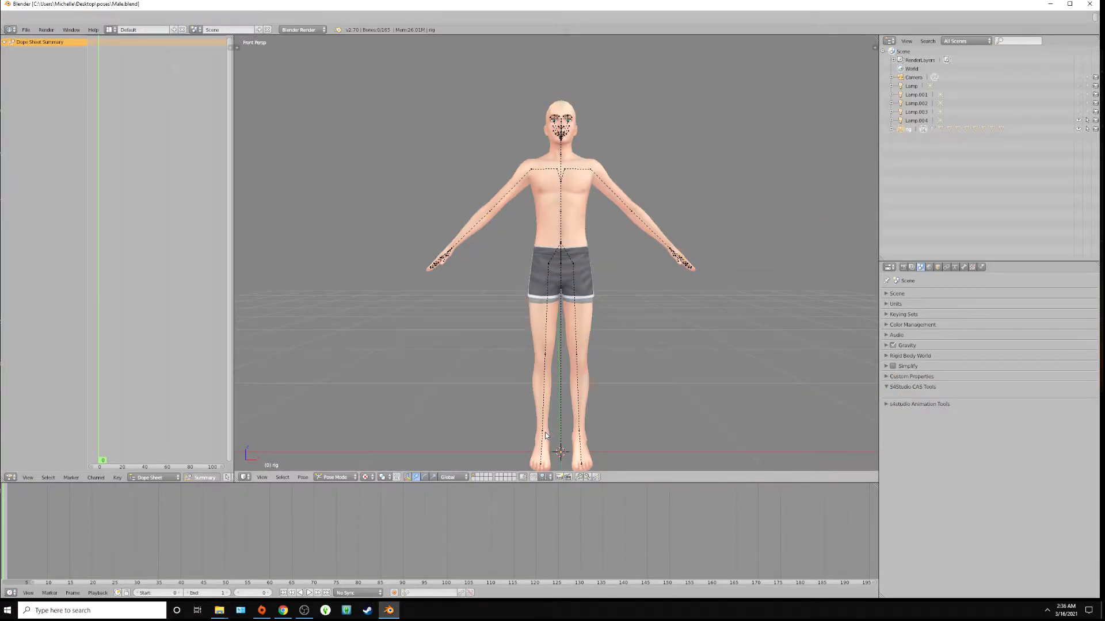
Add an Inverse Kinematics constraint to the b_R_Foot_ bone from the Bone Constraints panel
click(542, 418)
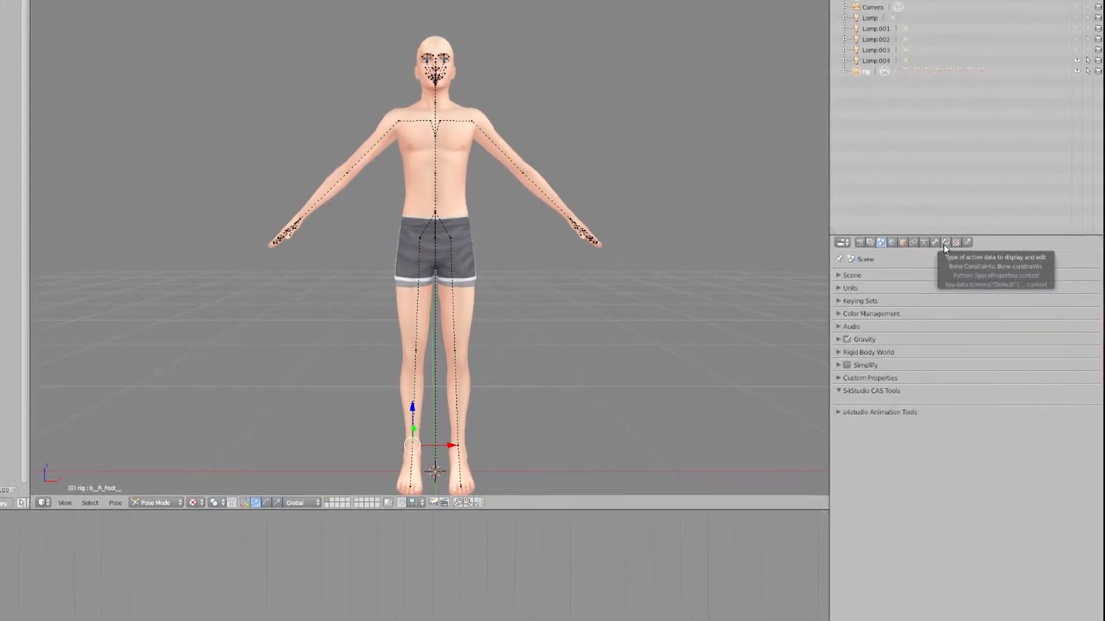
click(946, 242)
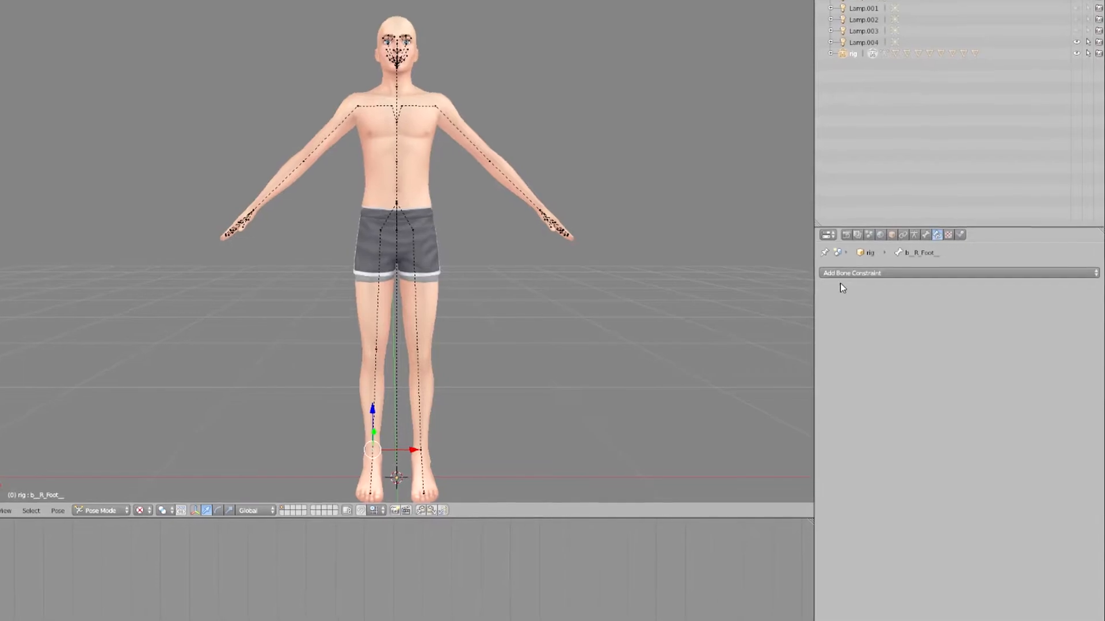
click(852, 274)
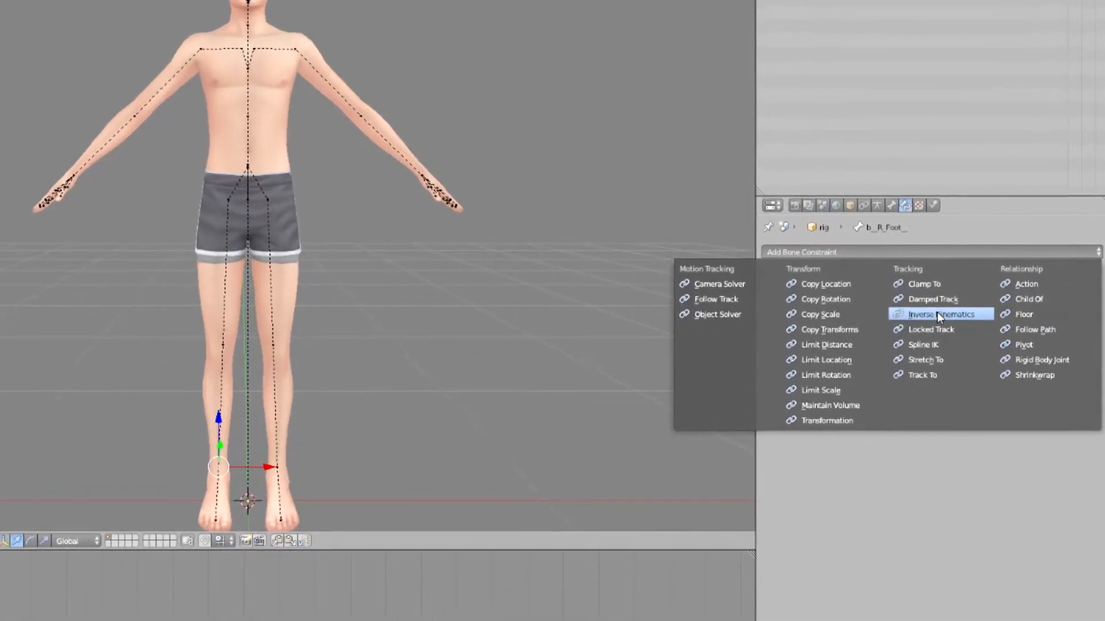
click(940, 313)
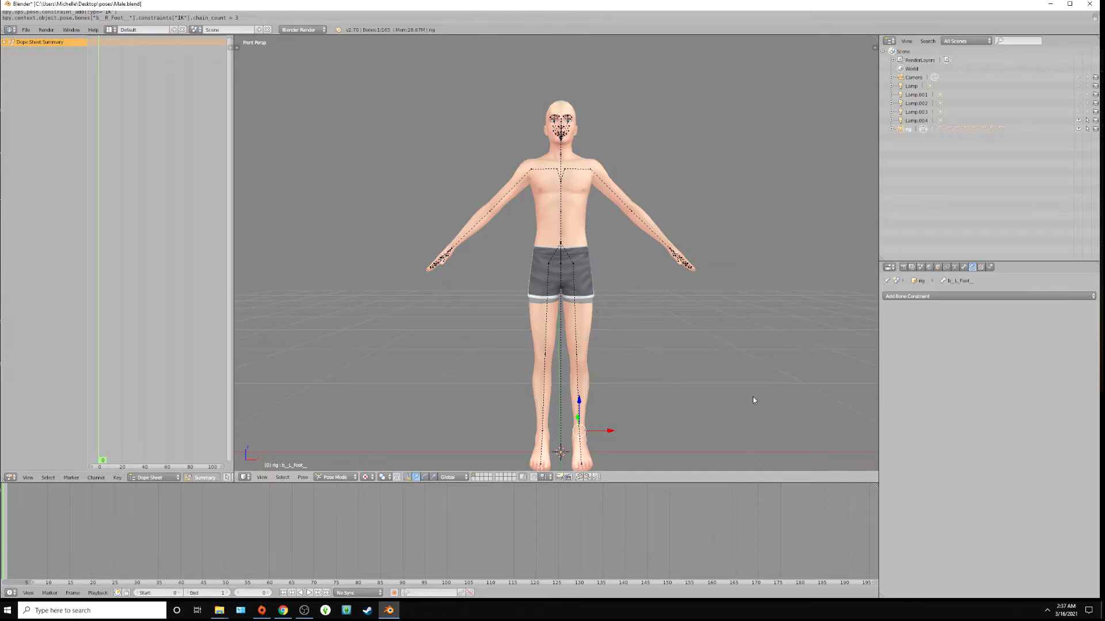
Add an Inverse Kinematics constraint with chain length 3 to the b_L_Foot_ bone
click(909, 296)
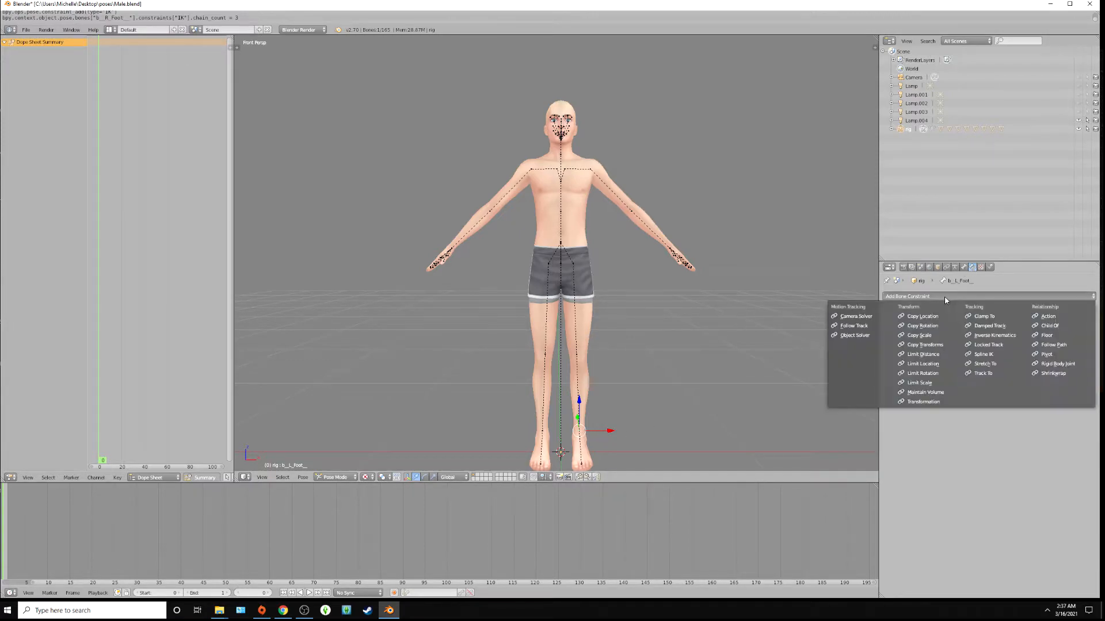
mouse_move(959, 352)
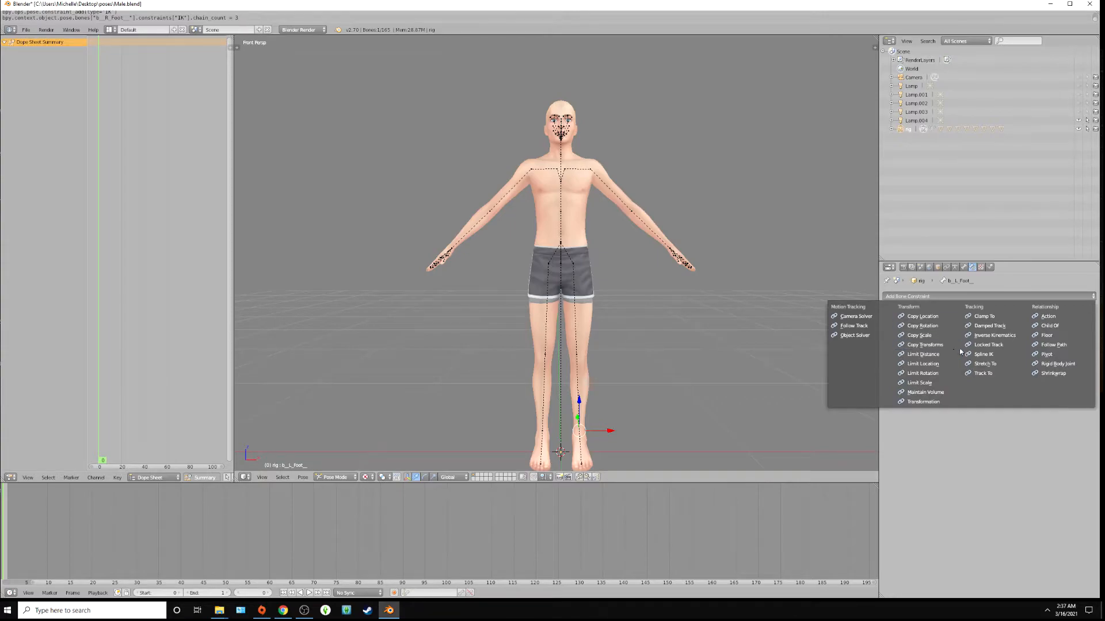
click(995, 335)
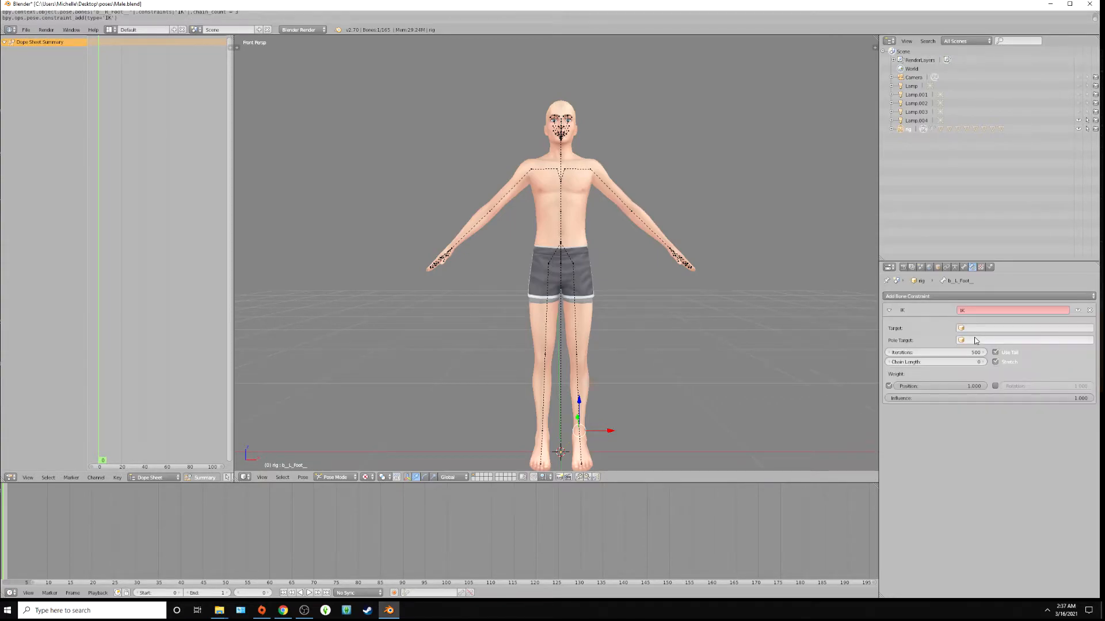
click(934, 362)
text(3)
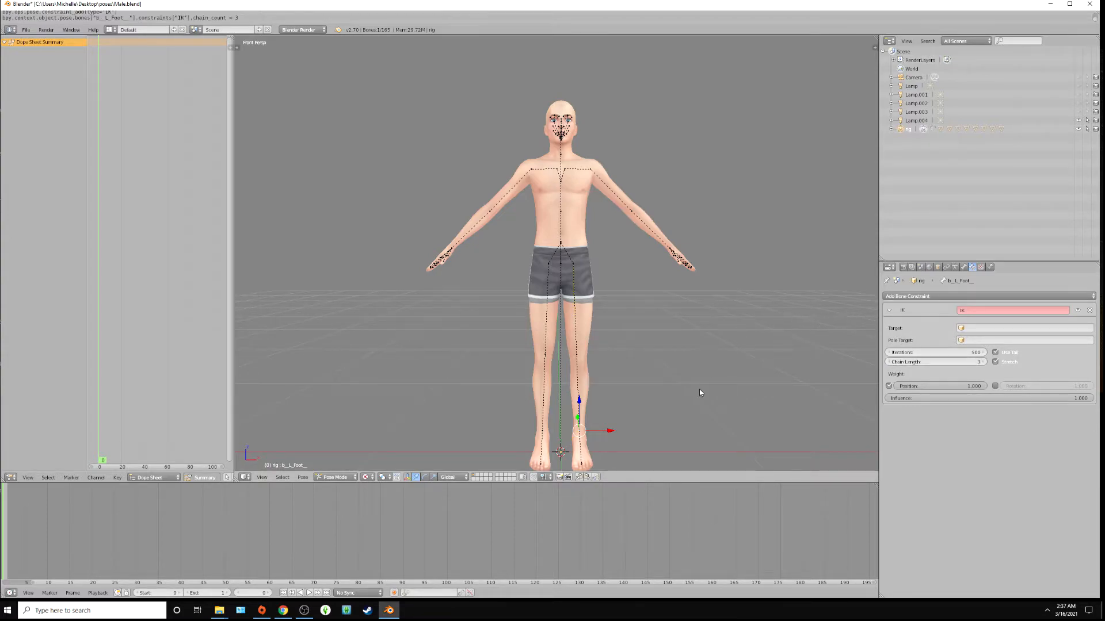
drag(578, 437, 631, 378)
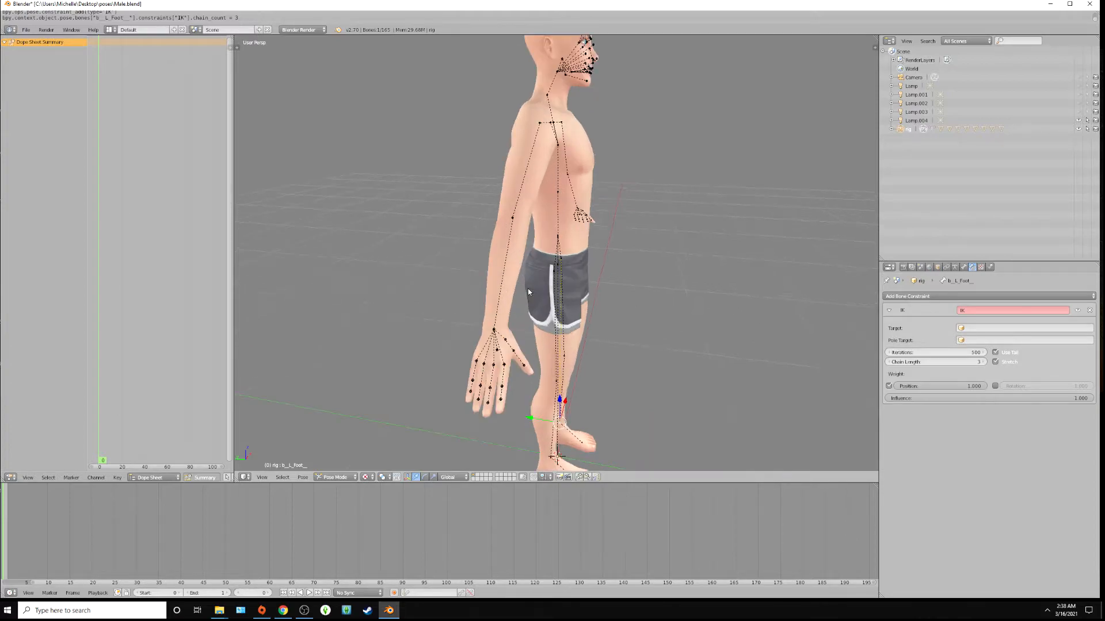
mouse_move(494, 332)
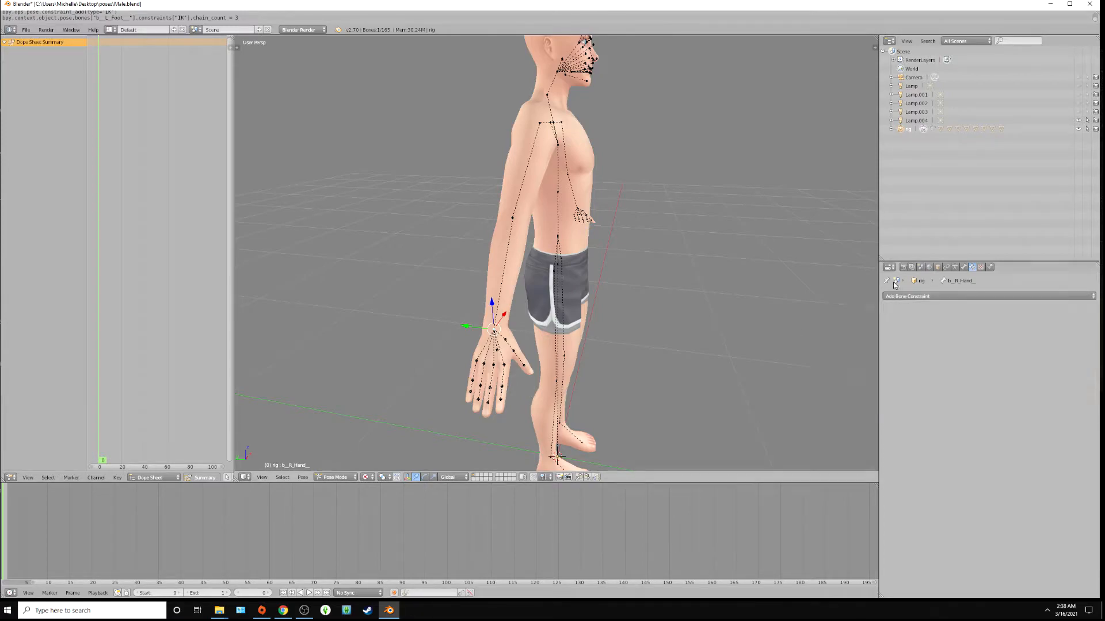
Add an Inverse Kinematics constraint with chain length 4 to the b_R_Hand_ bone
click(907, 296)
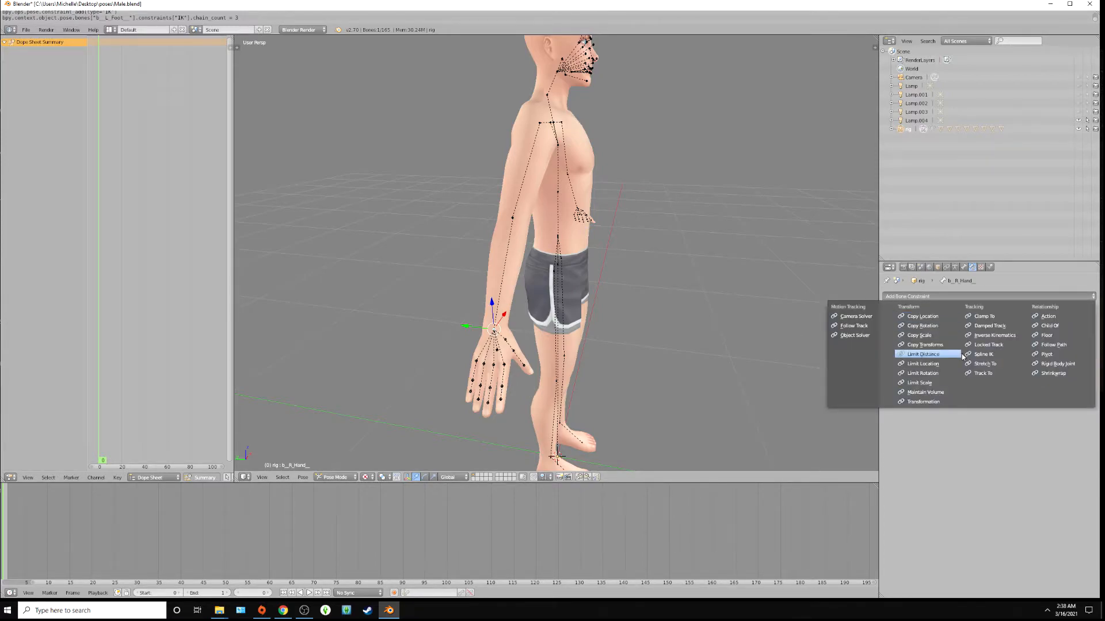
click(994, 334)
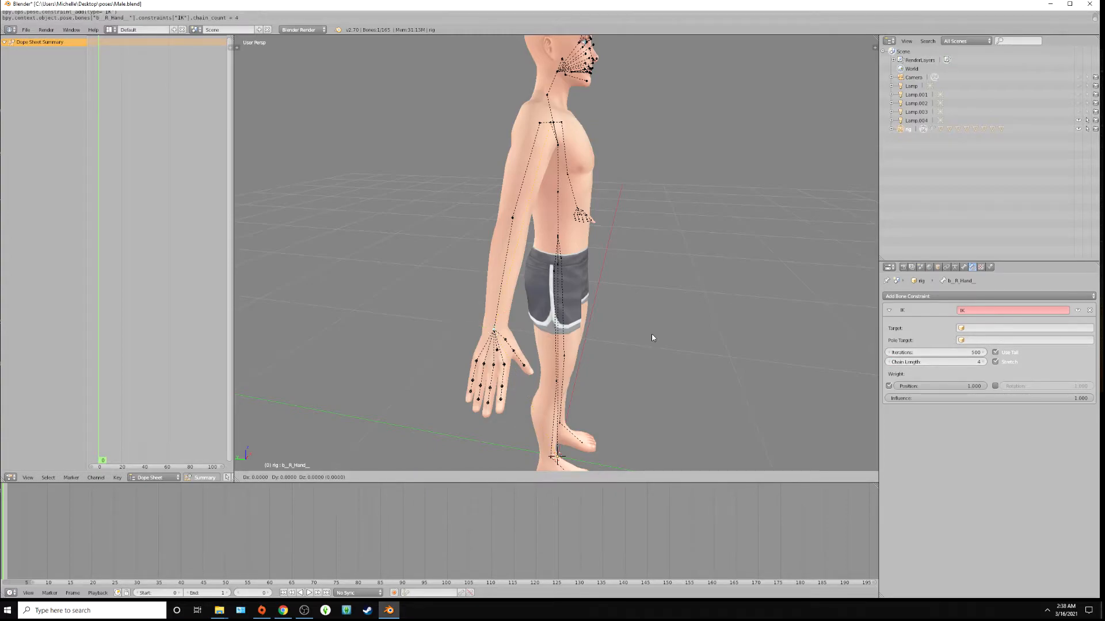
click(494, 332)
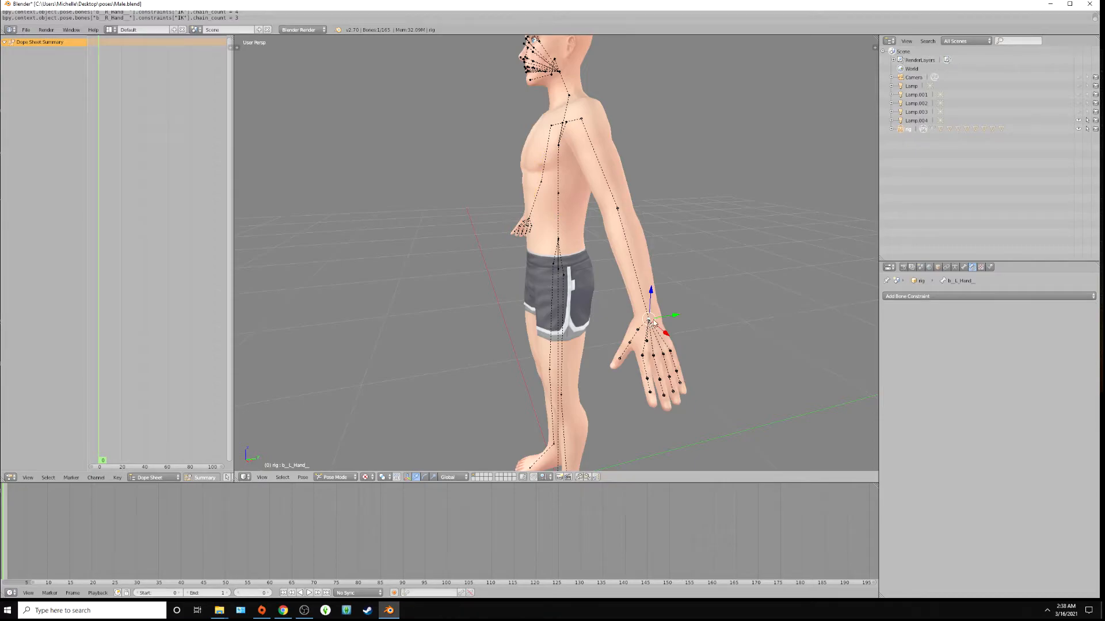
Add an Inverse Kinematics constraint to the b_L_Hand_ bone
click(907, 295)
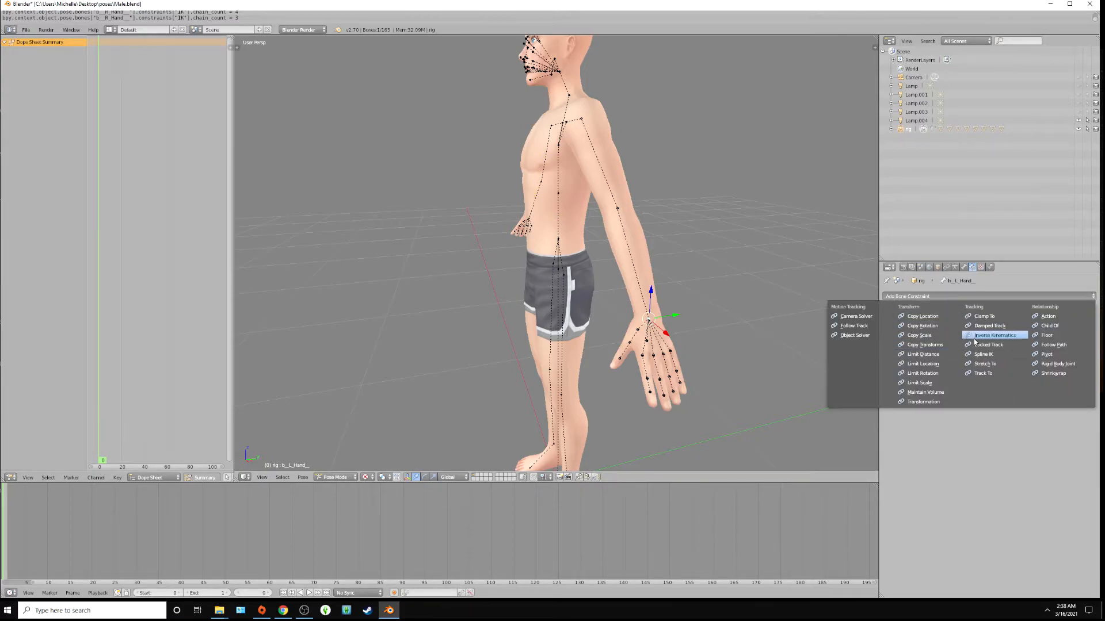
click(995, 335)
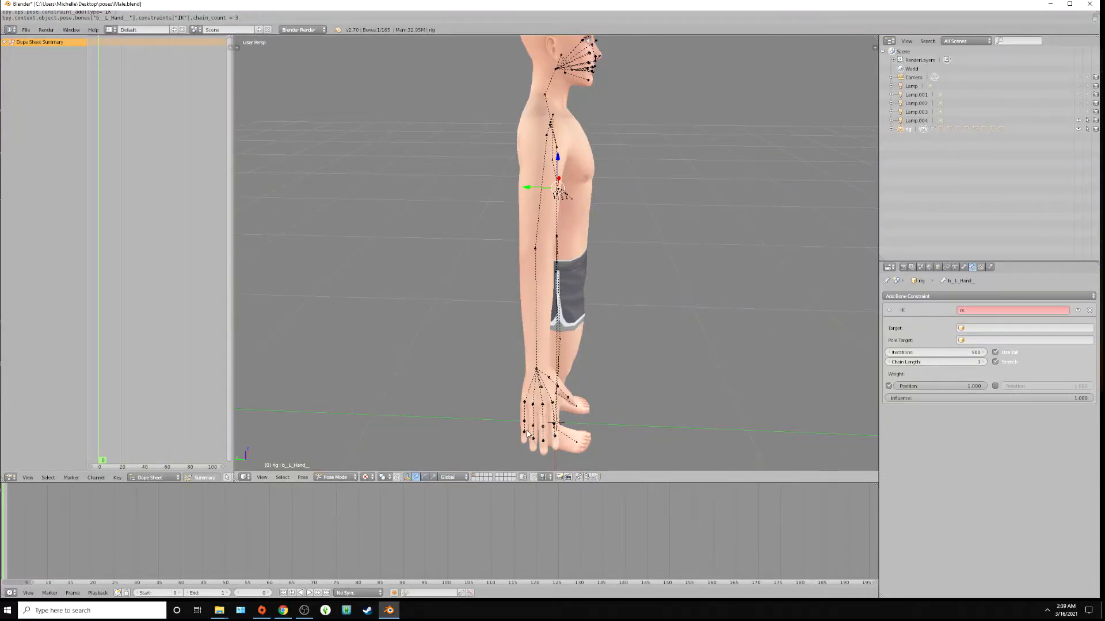
Select the b_R_Ring2_ finger bone and add an Inverse Kinematics constraint to it
click(531, 421)
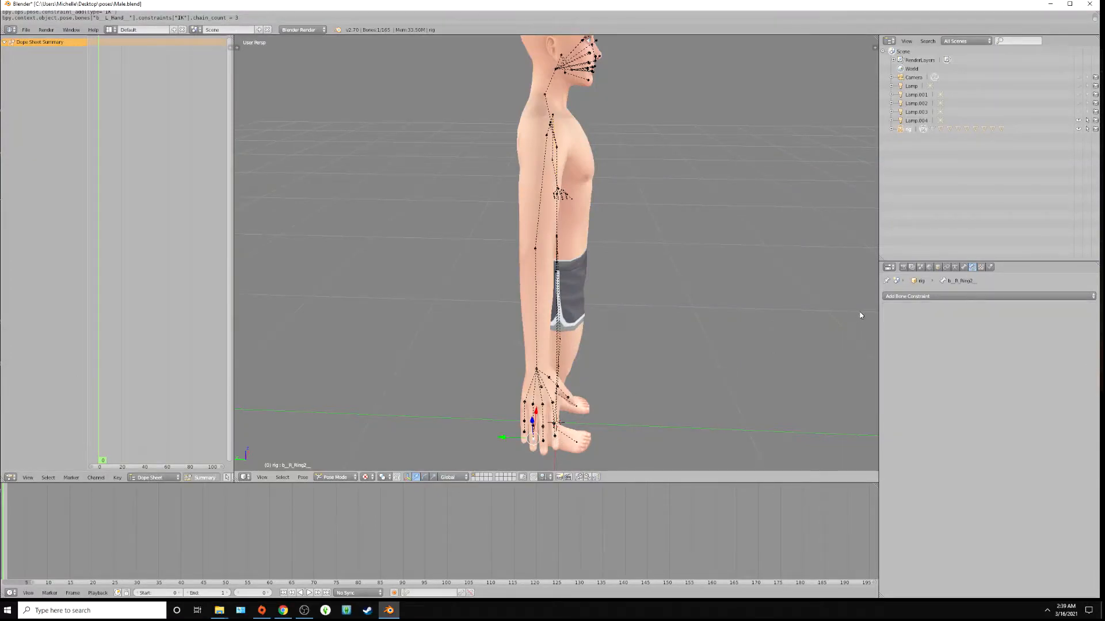
click(907, 296)
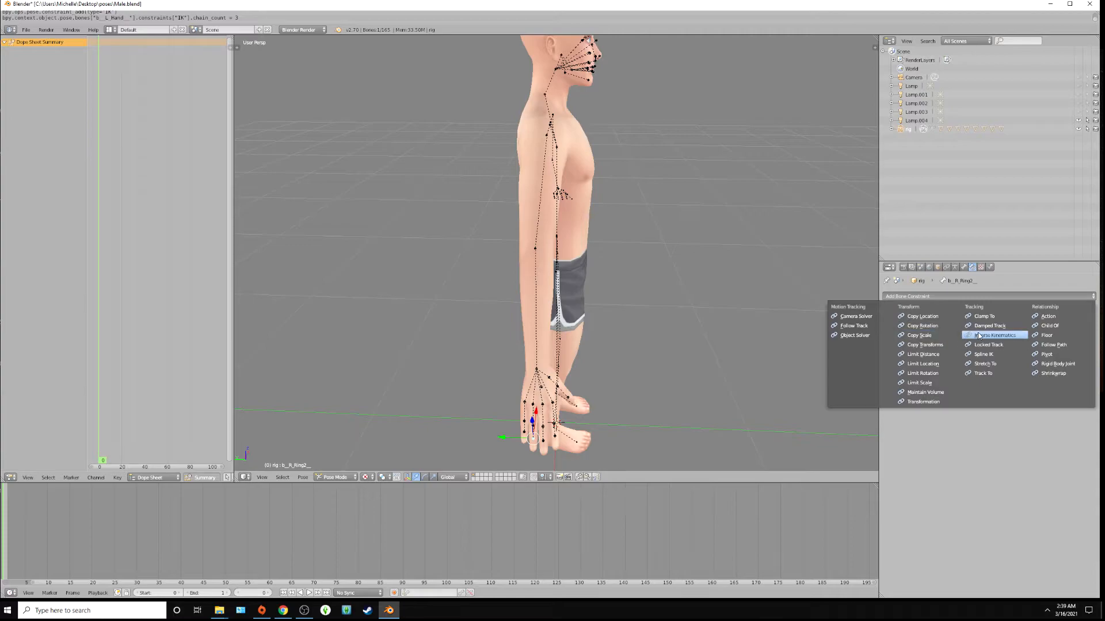
click(996, 335)
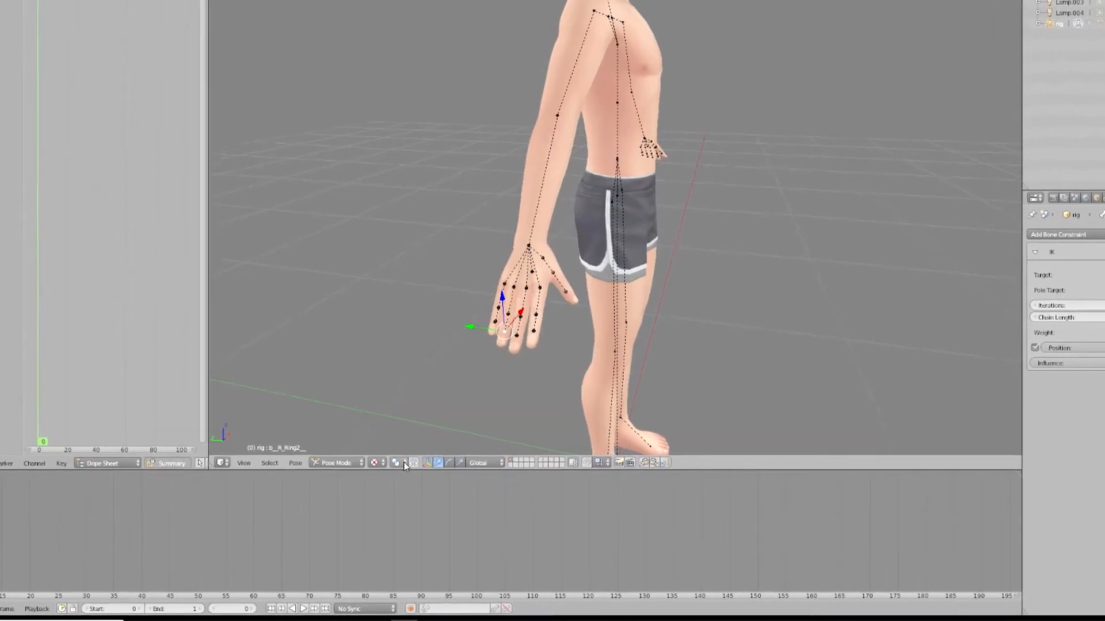
Set the transform pivot point to Individual Origins
click(396, 463)
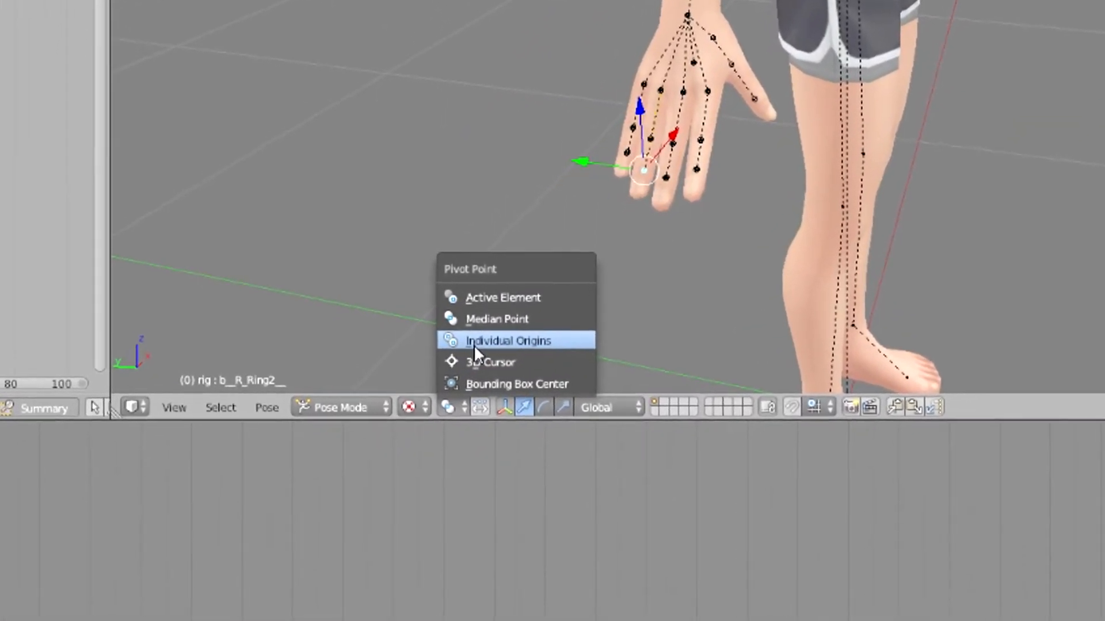
click(506, 341)
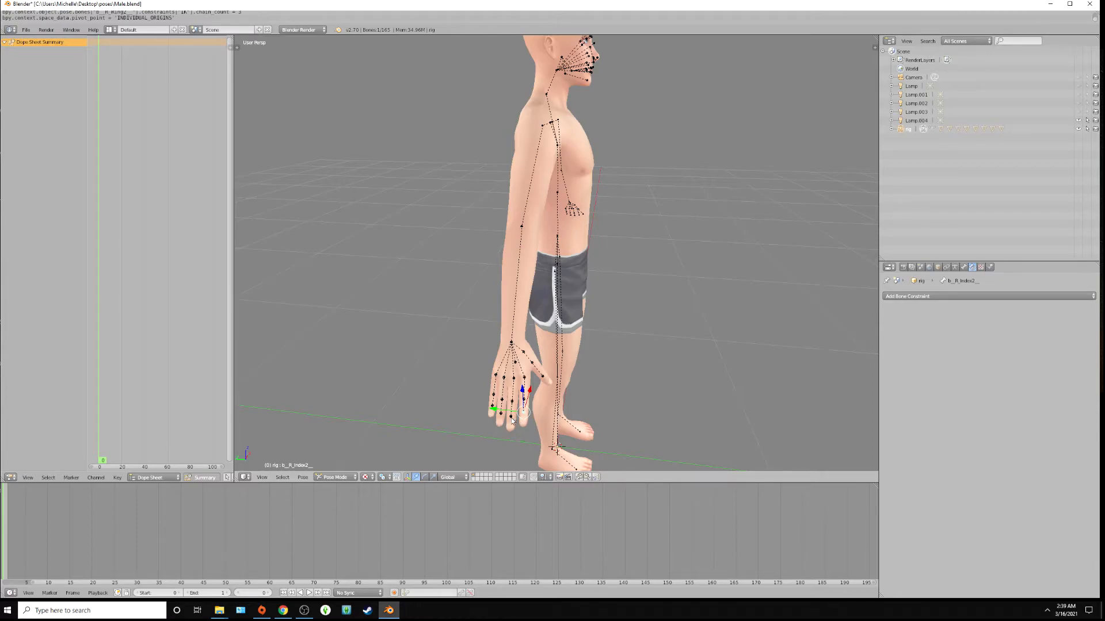
Select the right ring, pinky and index finger bones and switch to Front view
click(513, 387)
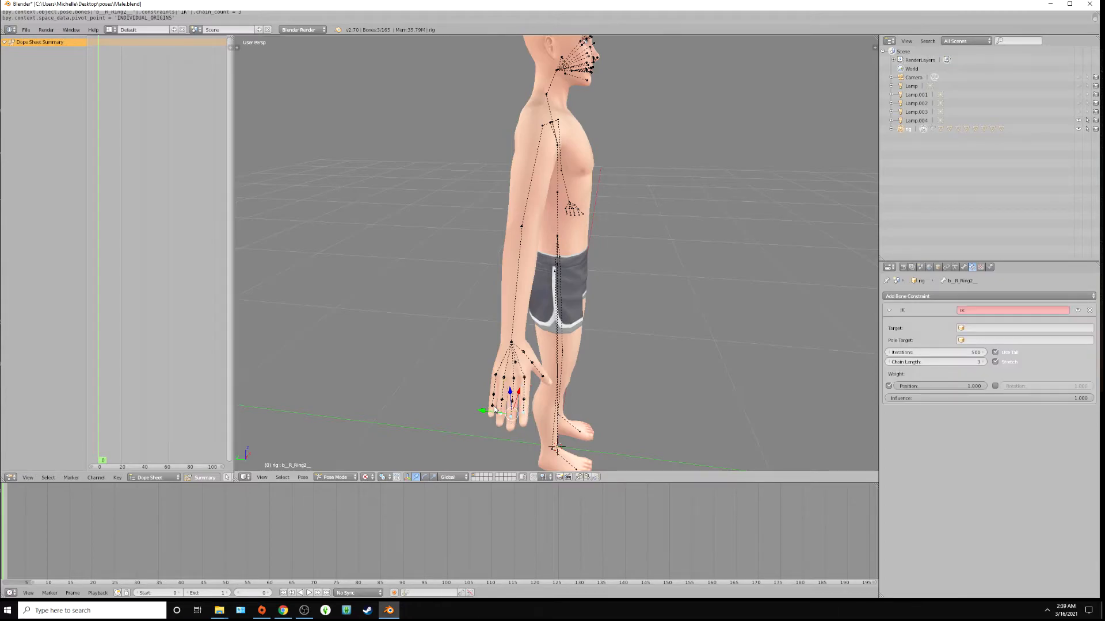
click(506, 394)
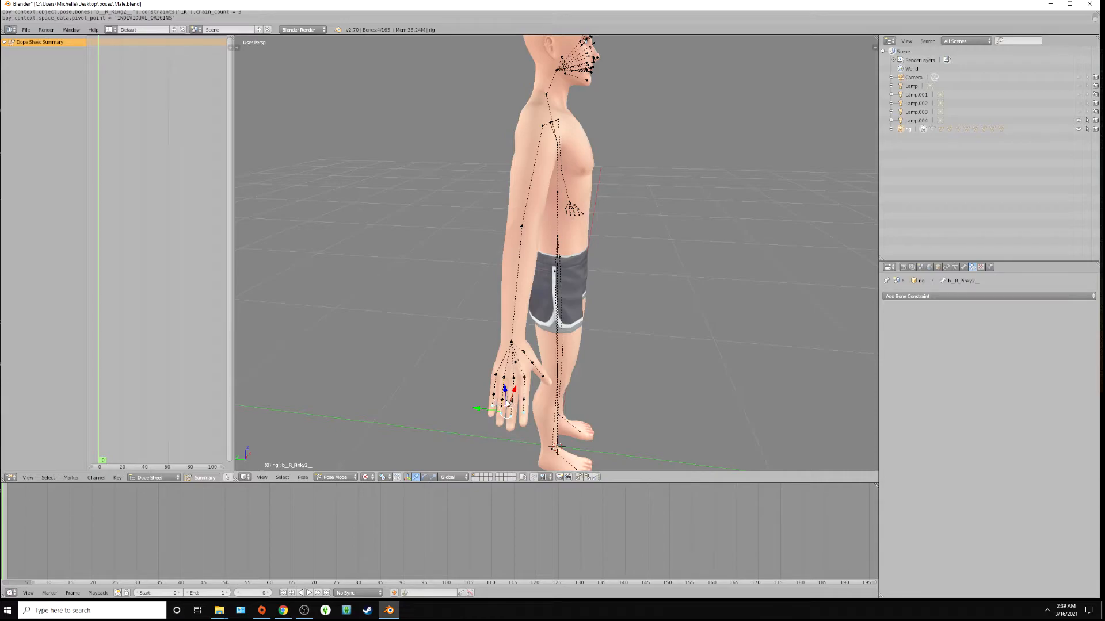
click(505, 381)
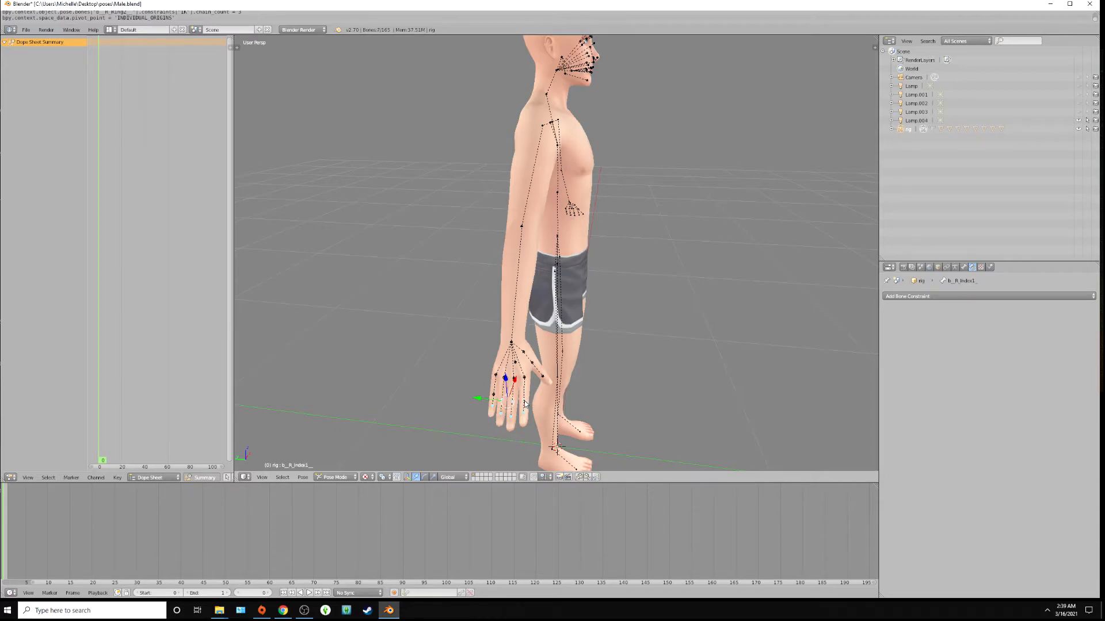
click(495, 379)
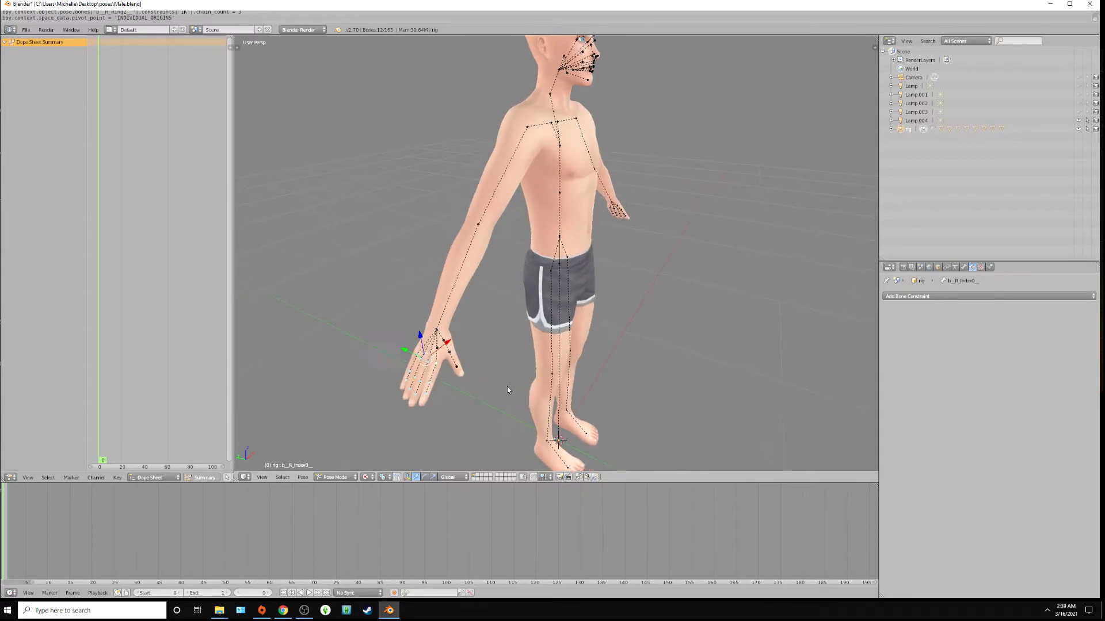
key(r)
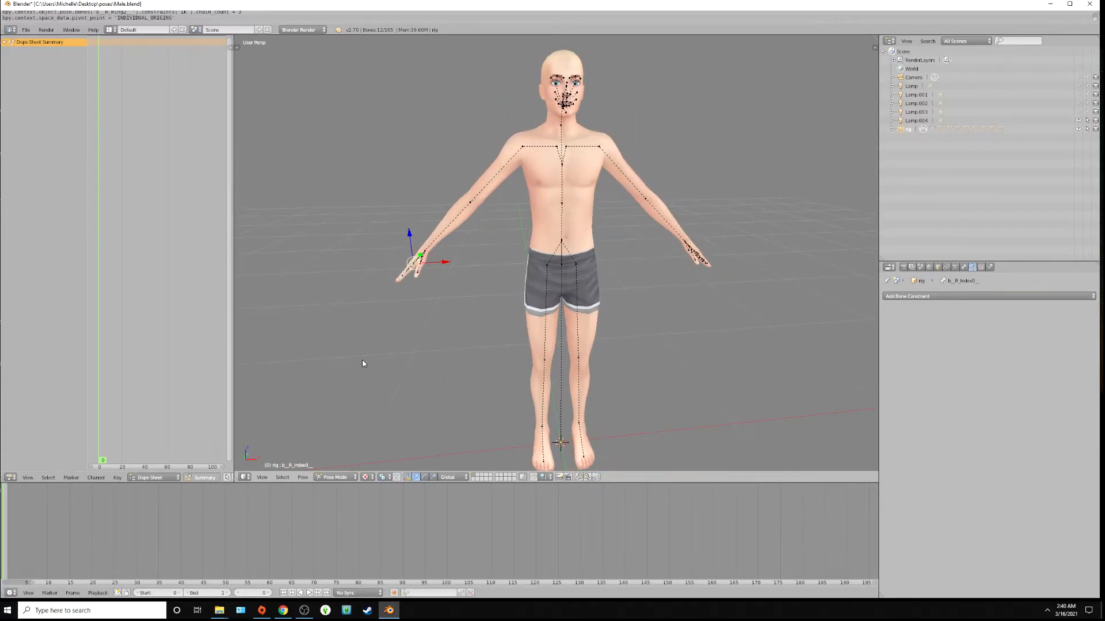
Grab the b_L_Foot bone to test its IK, then cancel the move so the leg returns to rest pose
click(577, 423)
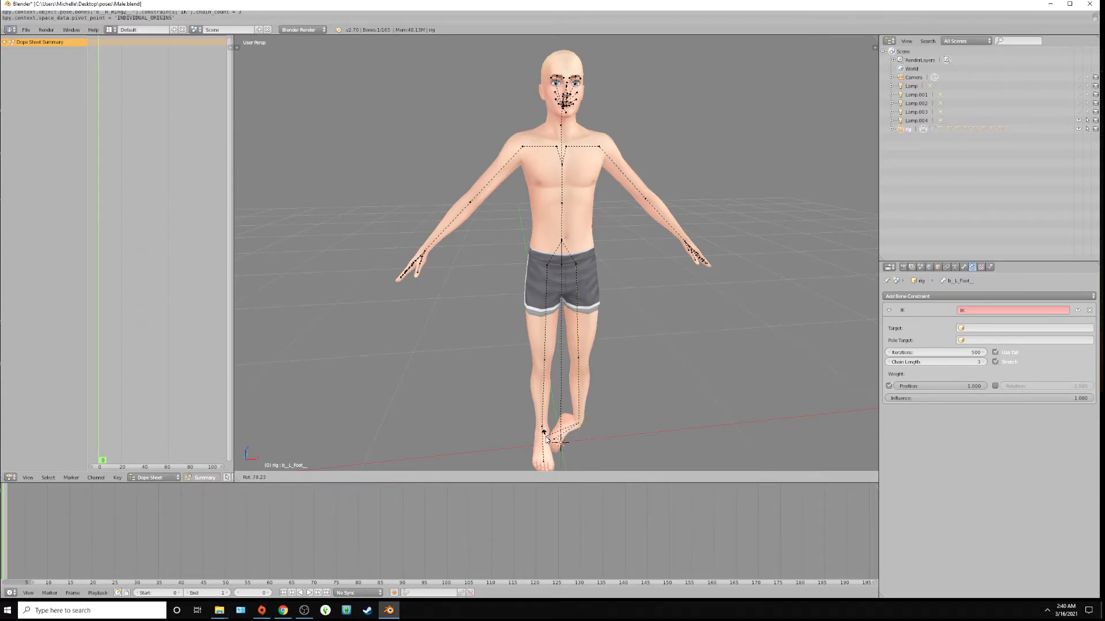
drag(545, 437, 610, 454)
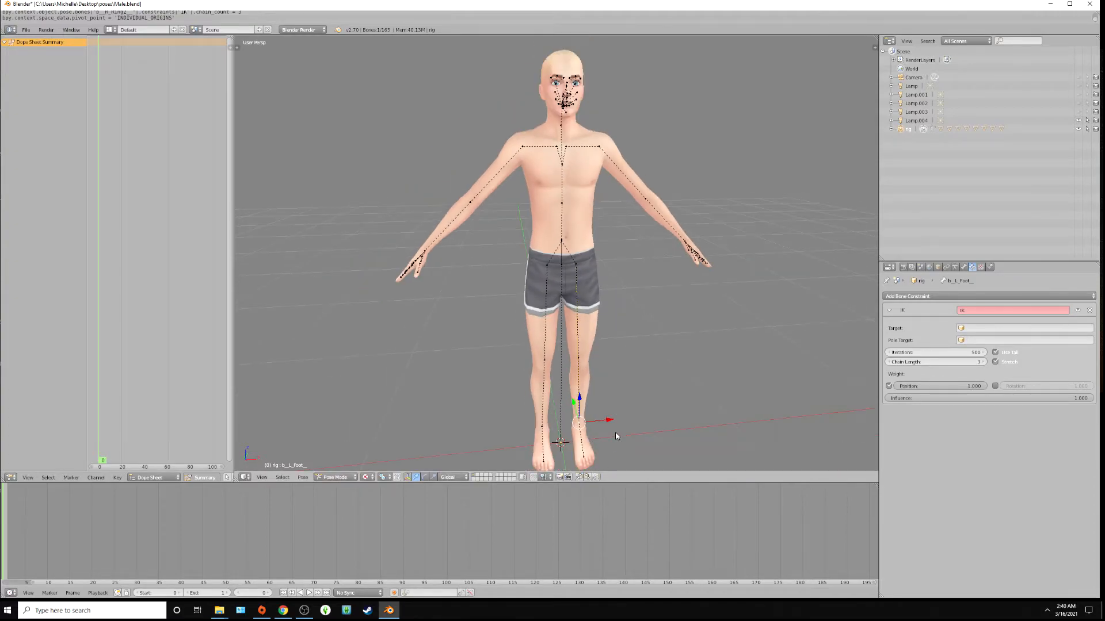
key(g)
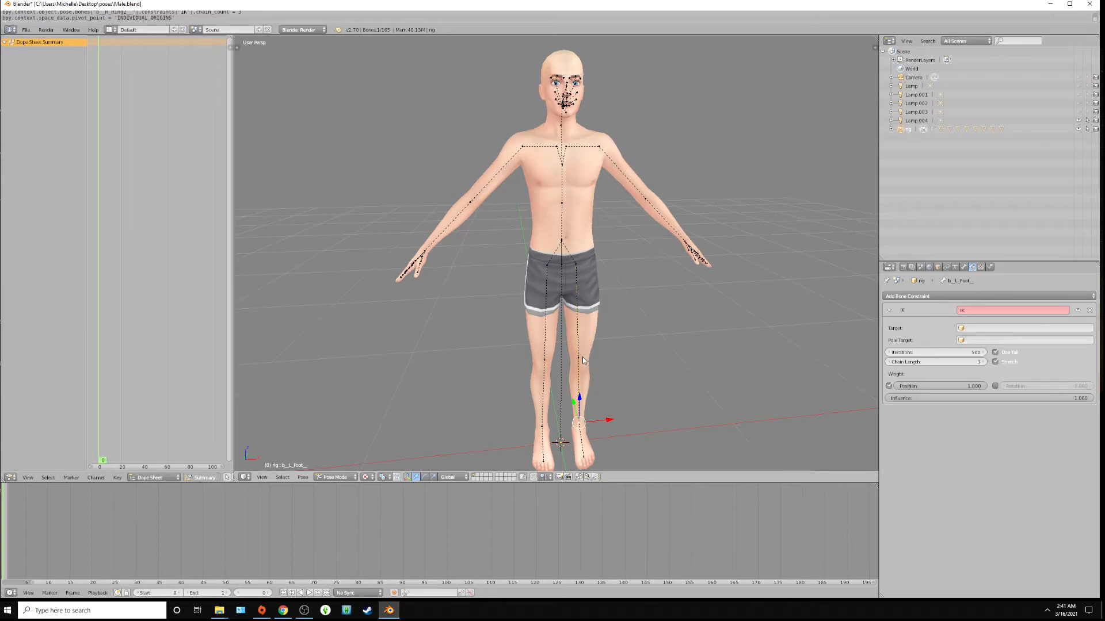
click(27, 29)
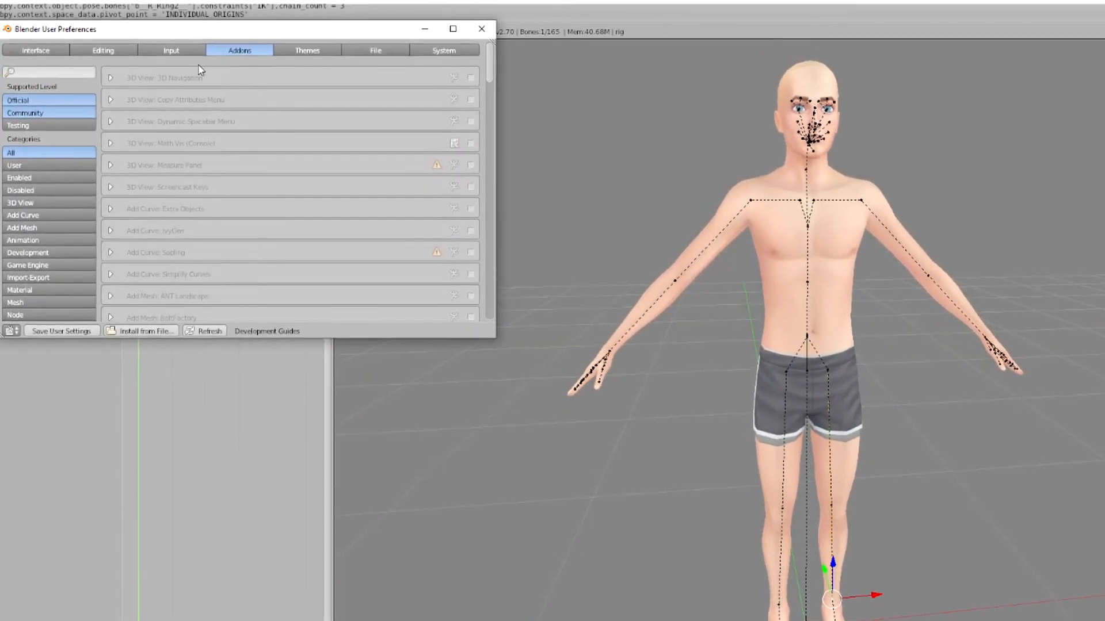
click(19, 190)
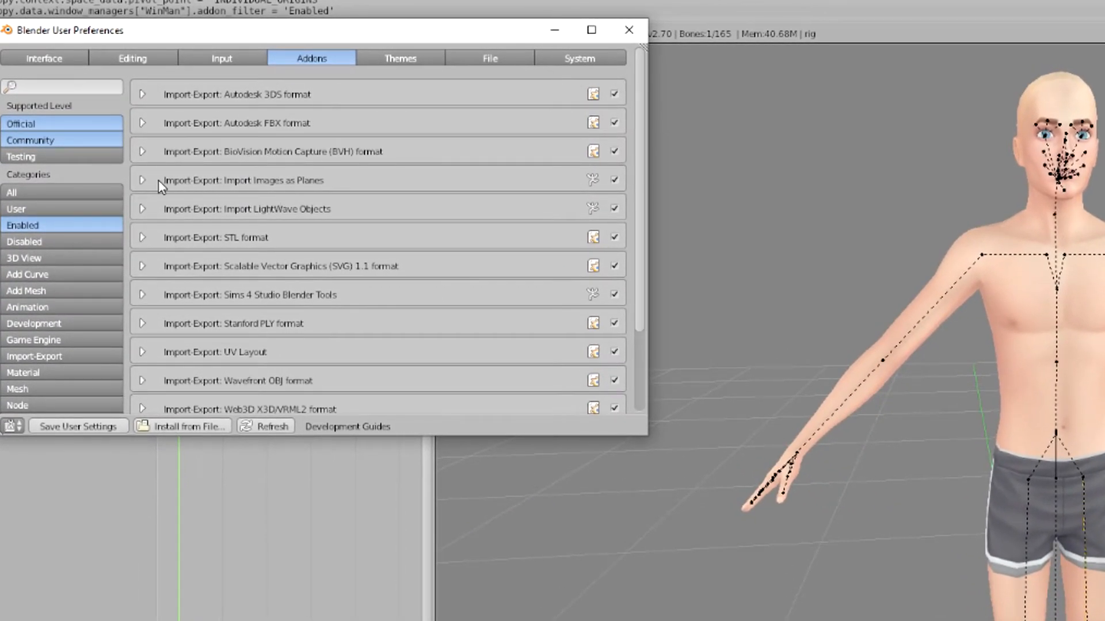
mouse_move(255, 187)
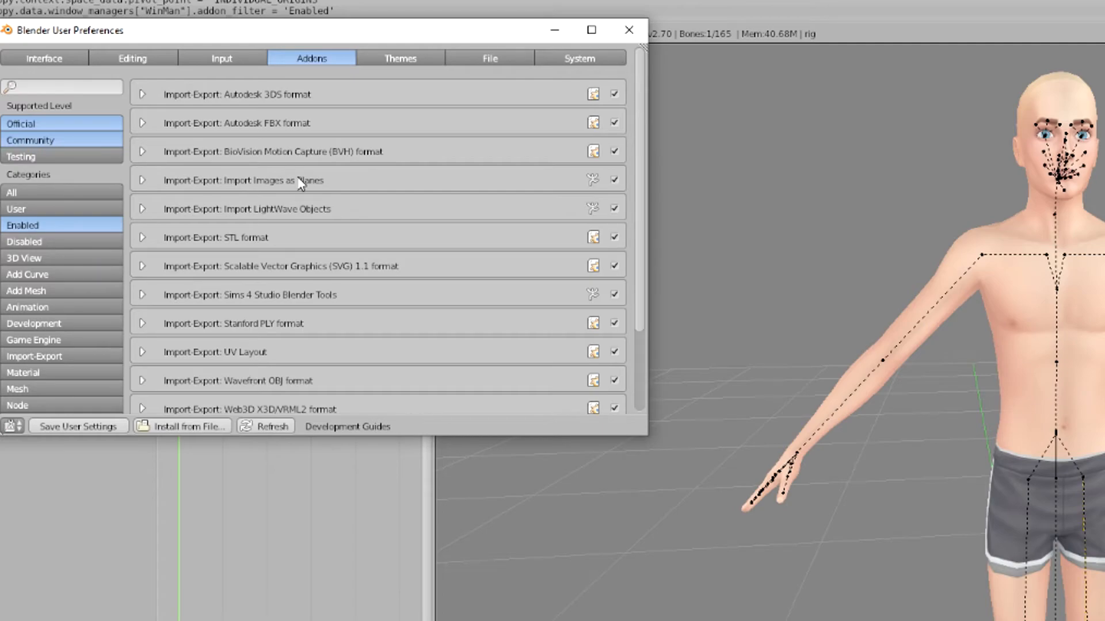
click(24, 241)
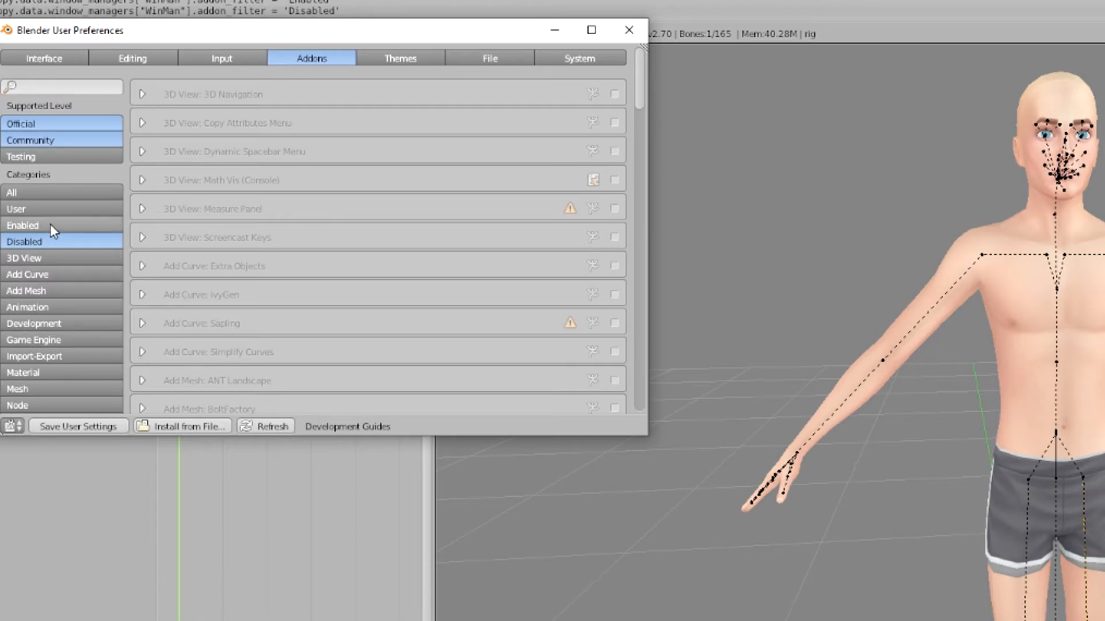
click(22, 225)
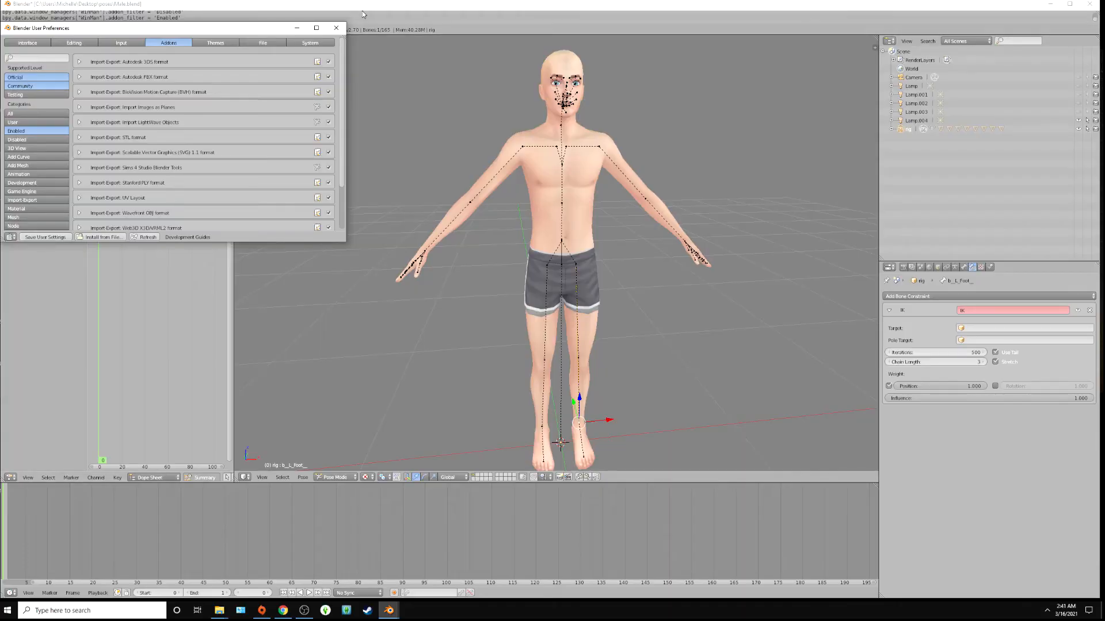
click(336, 28)
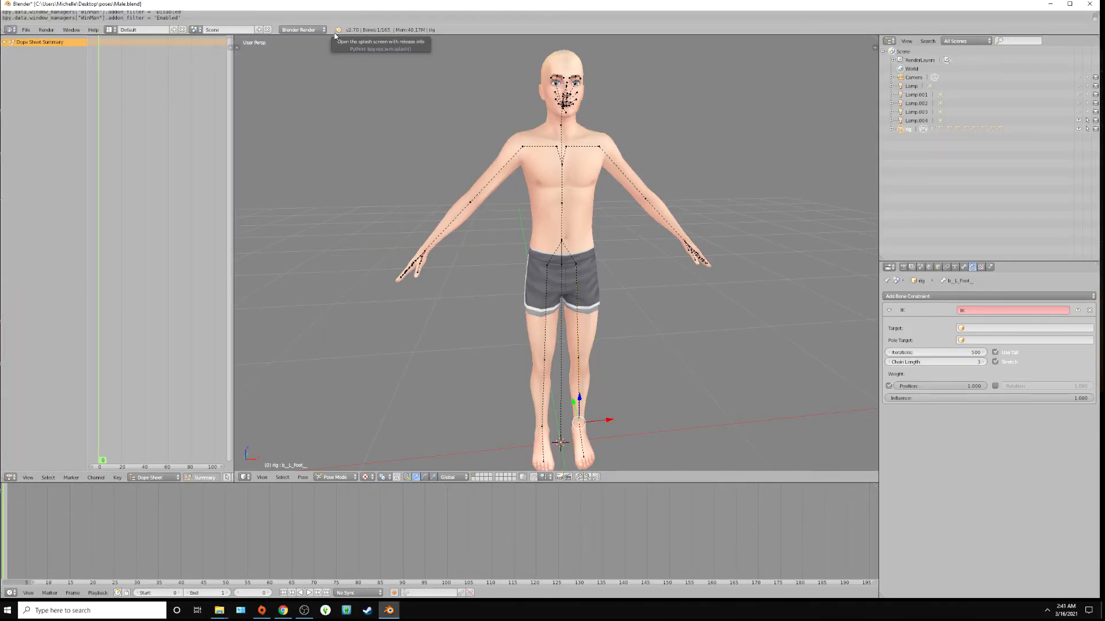
mouse_move(130, 97)
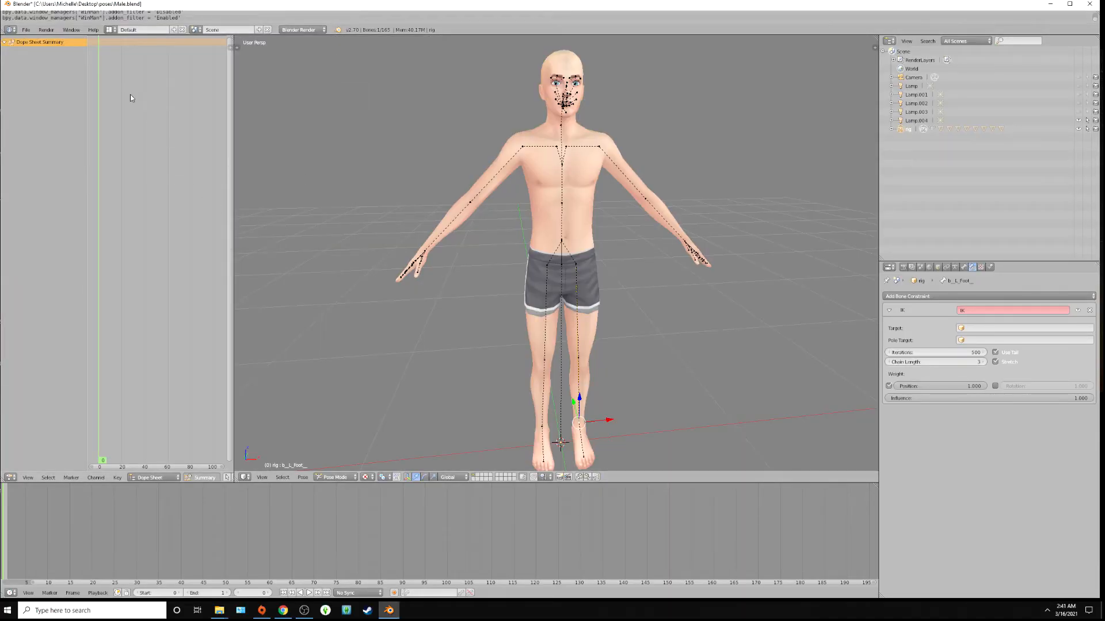
Start File > Import > Images as Planes to bring up the import file browser
click(25, 30)
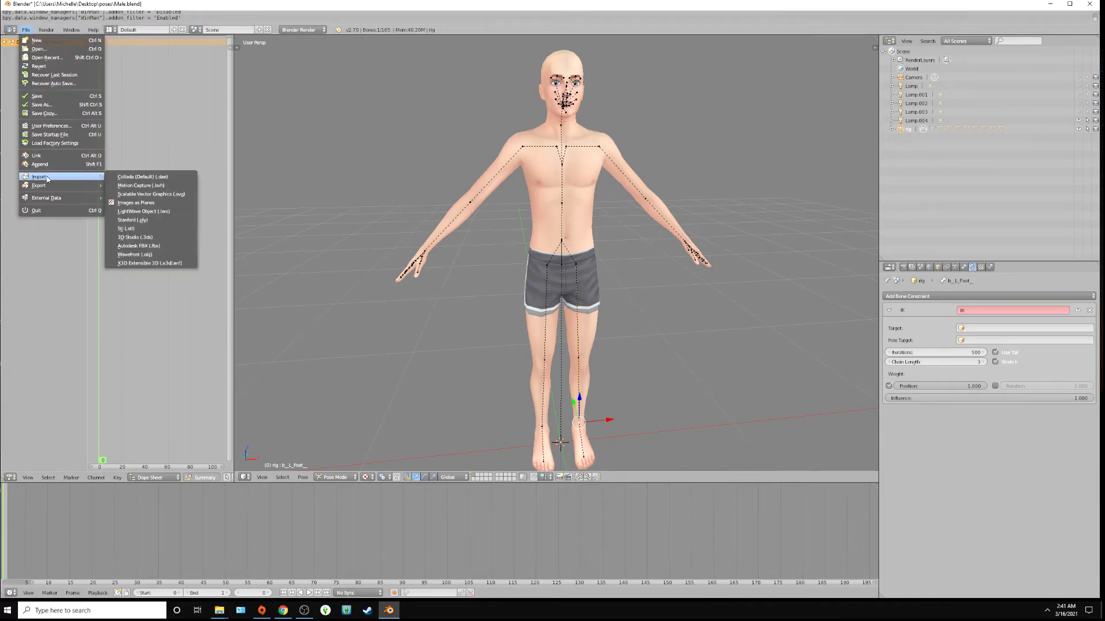
mouse_move(136, 202)
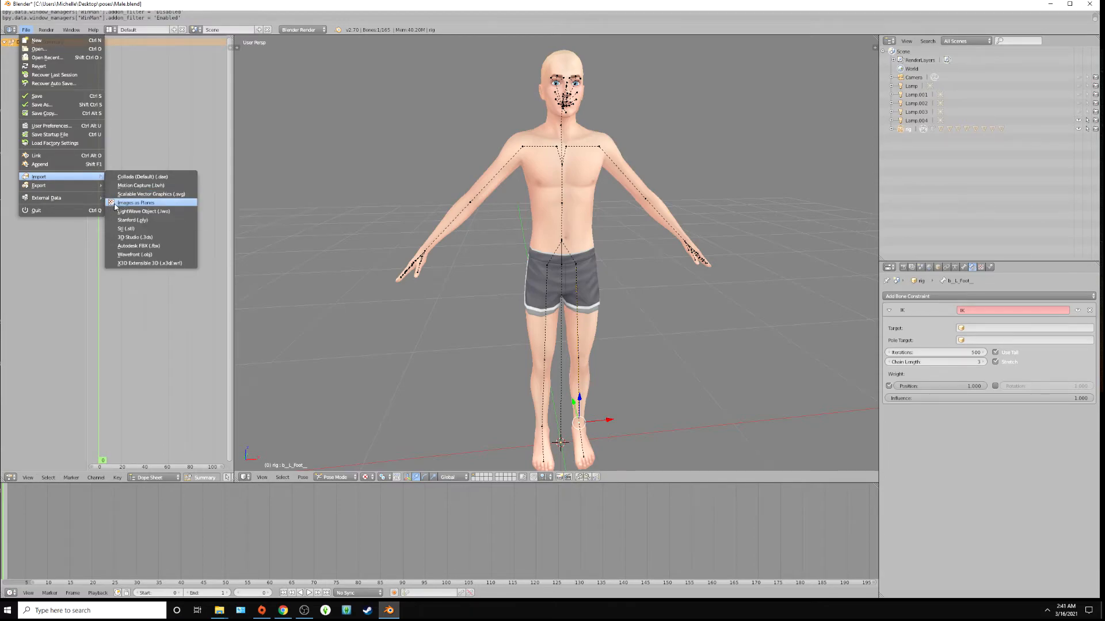
click(136, 203)
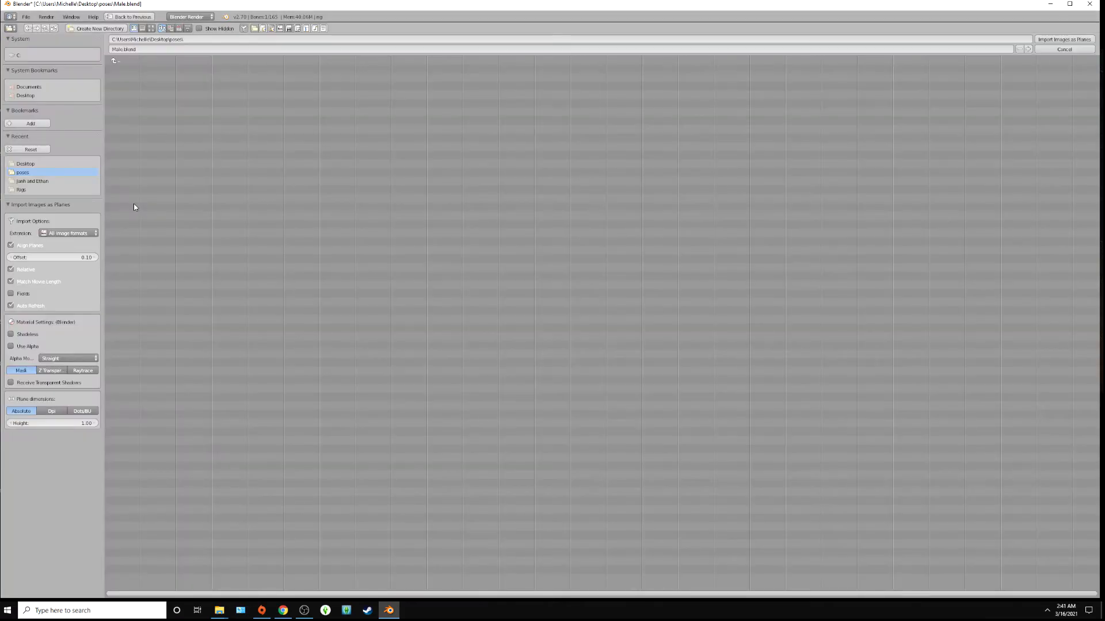
Import Guy sitting.jpg from the Desktop as an image plane
click(25, 163)
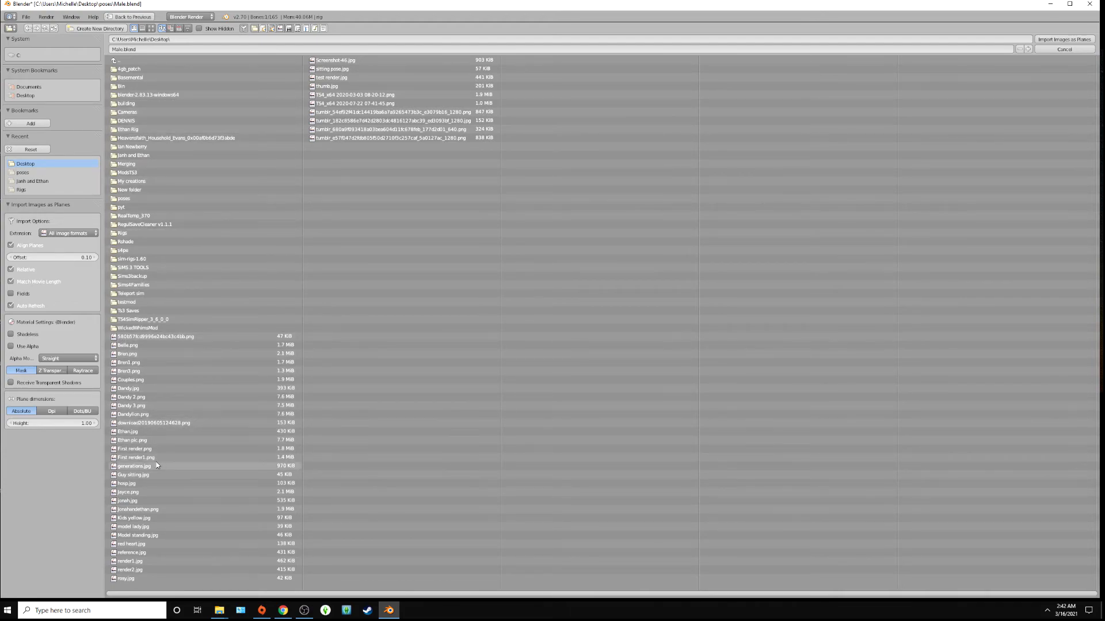
click(132, 474)
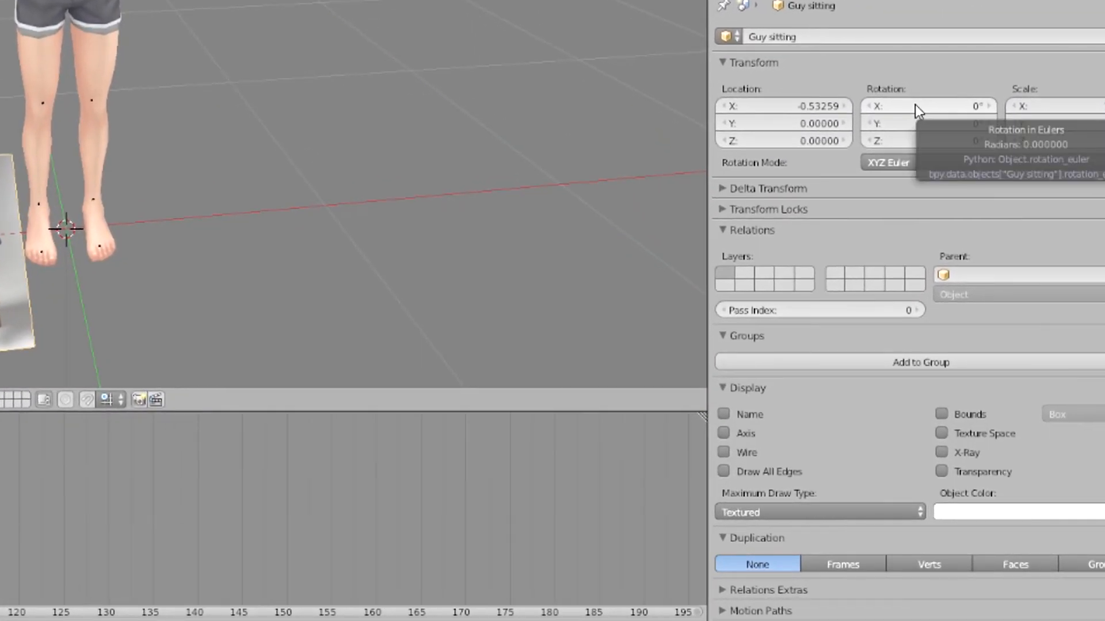
Set the photo plane's Rotation X to 90, enlarge it and move it beside the rig
click(928, 106)
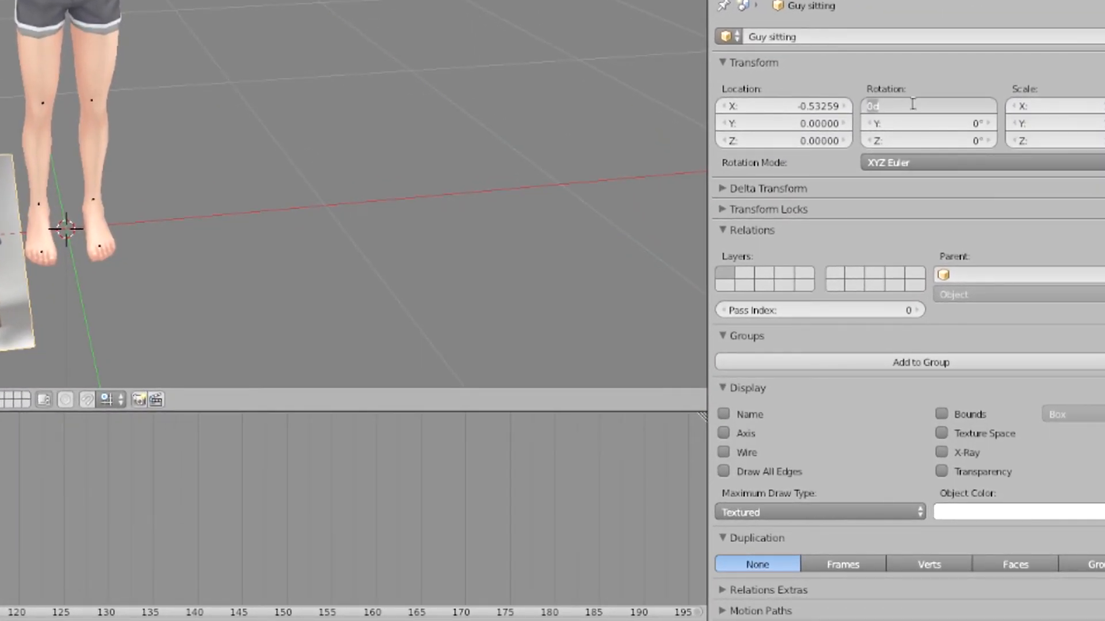
text(90°)
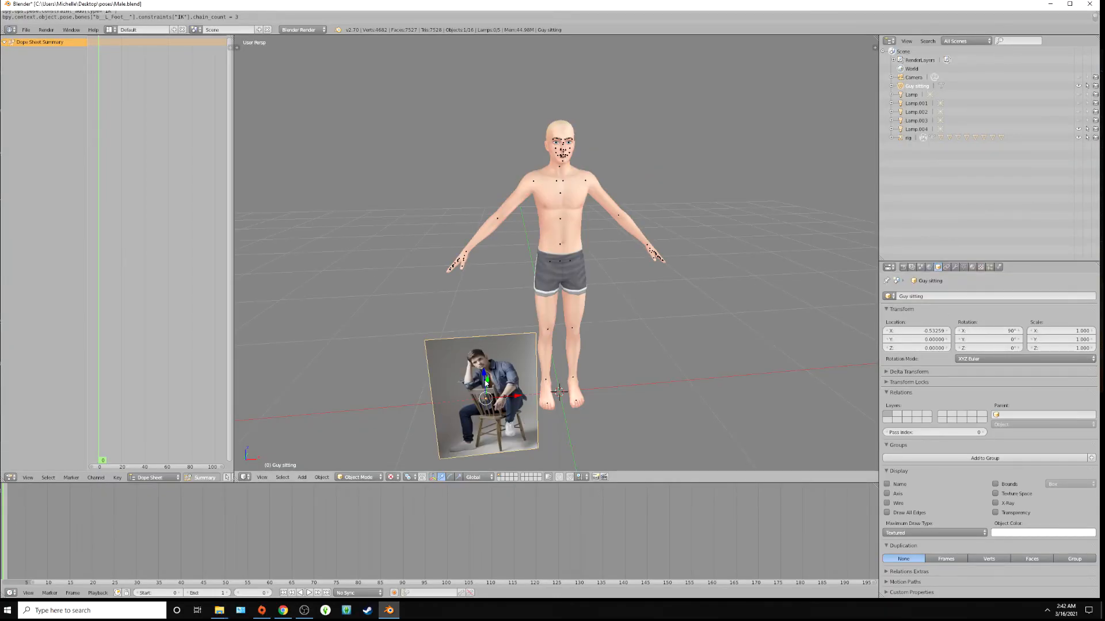
drag(482, 395, 486, 359)
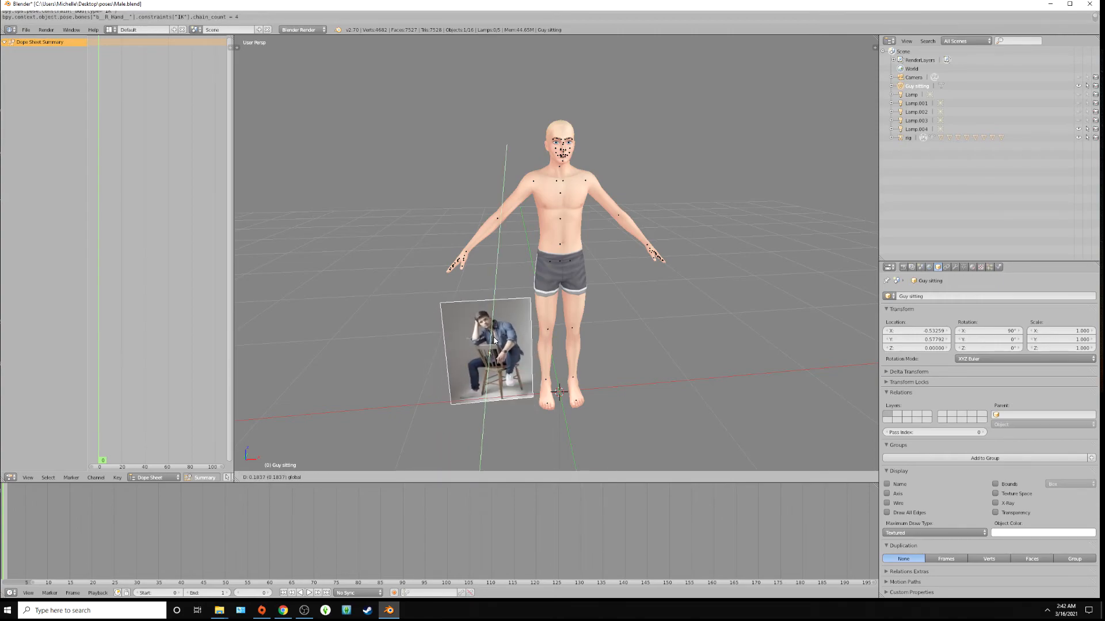
drag(494, 348, 485, 338)
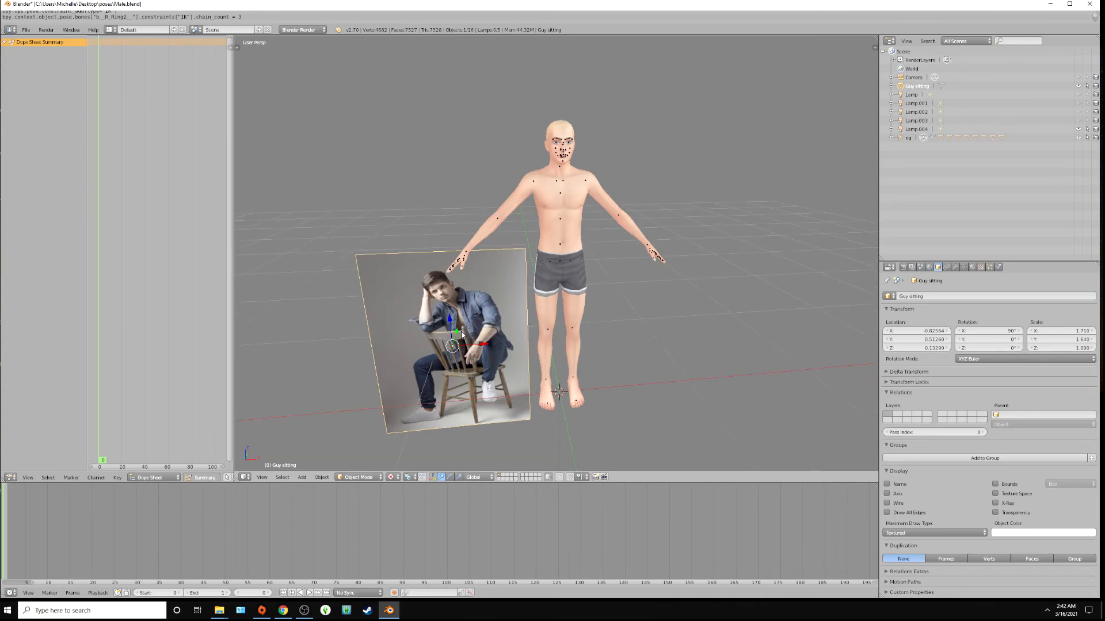
drag(458, 338, 454, 313)
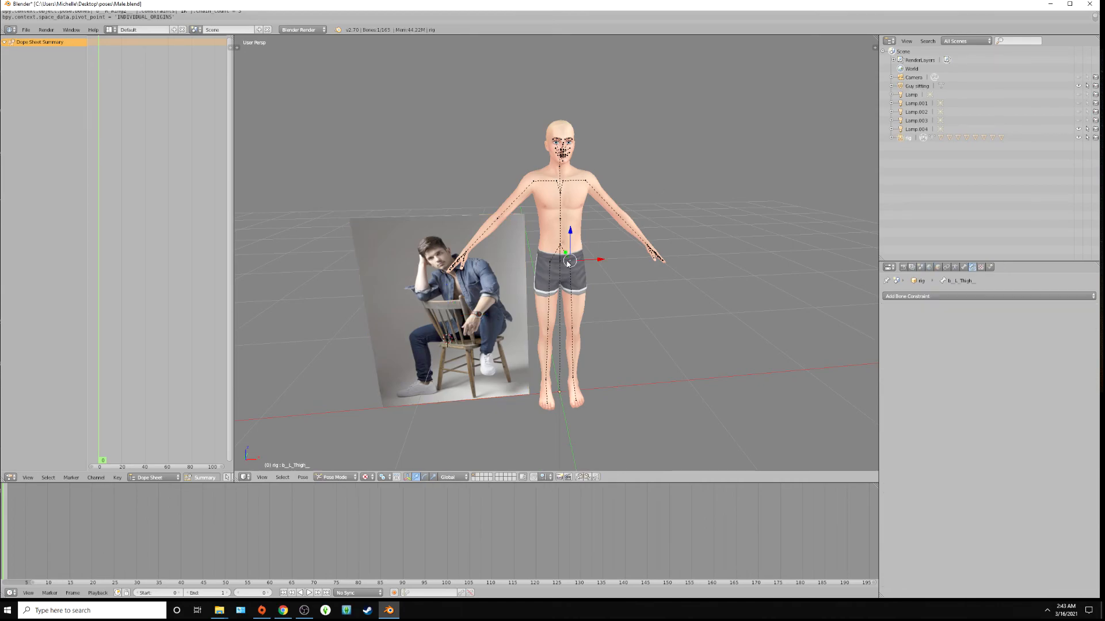
mouse_move(483, 206)
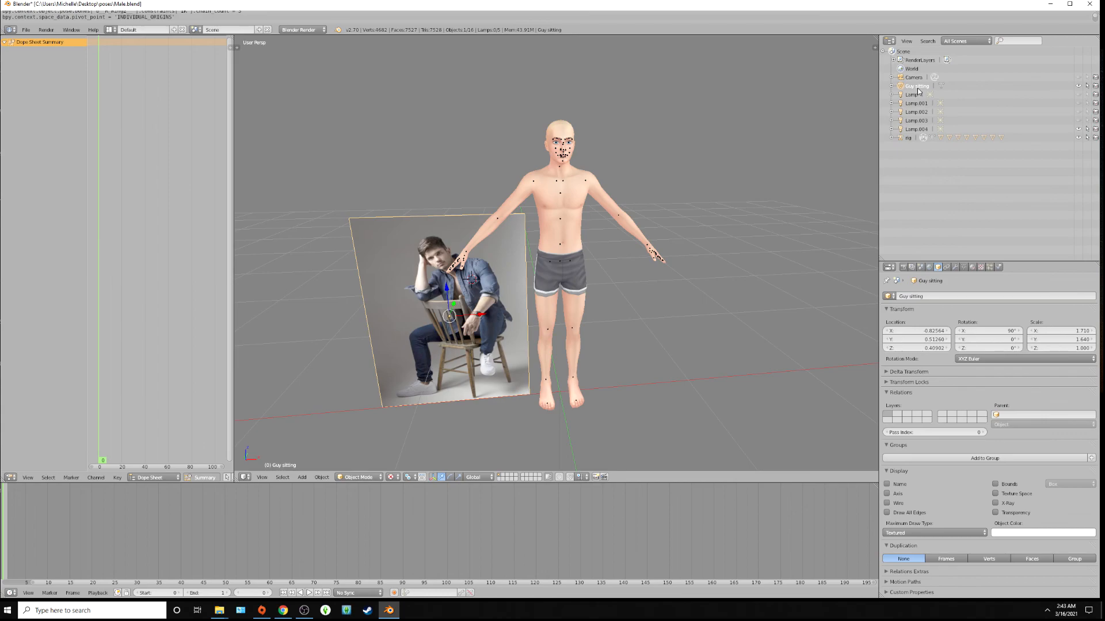
Start renaming the raised 'Guy sitting' photo plane in the Outliner
double_click(917, 86)
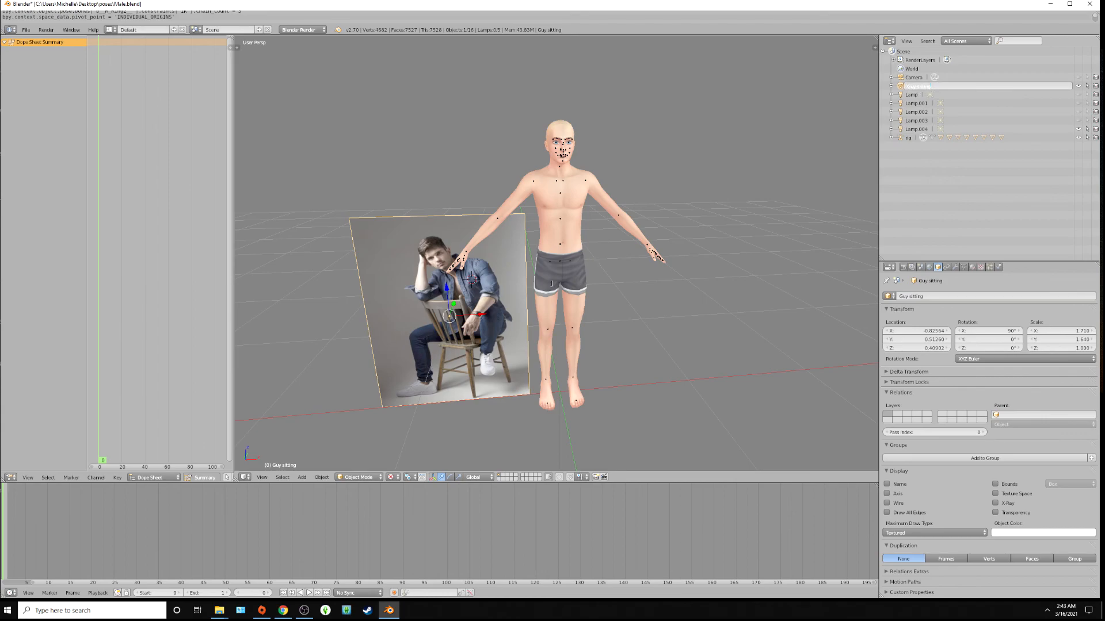